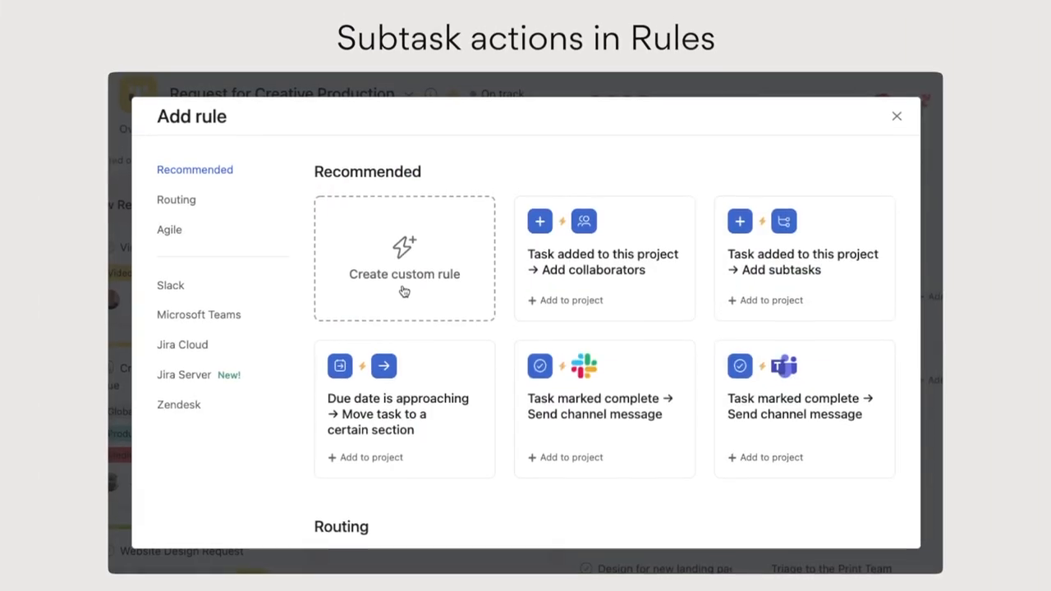
- Start a custom rule from scratch and choose a Subtasks action for the task-added trigger
click(404, 274)
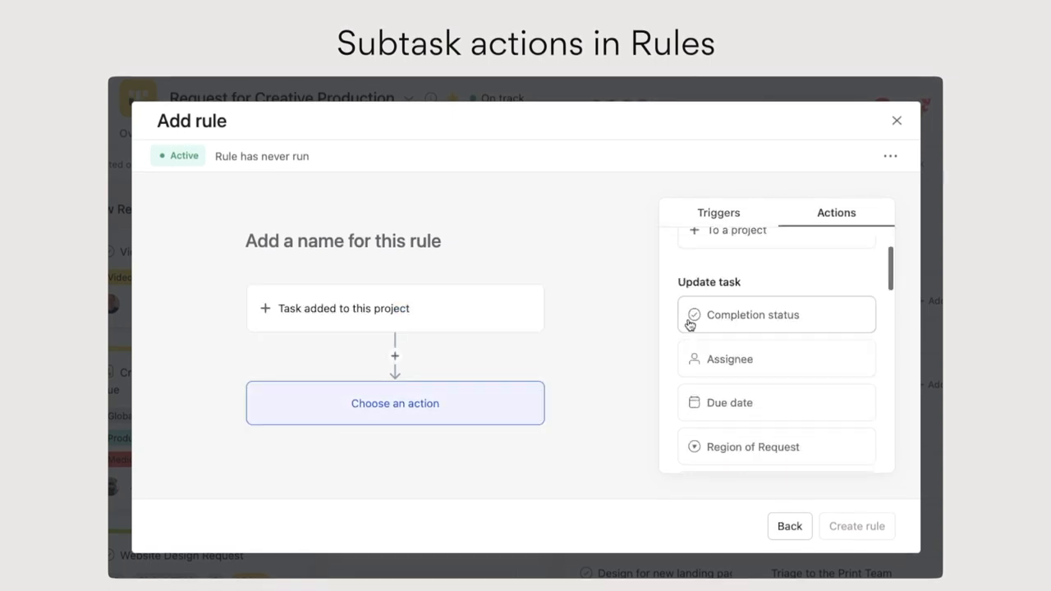
scroll(down, 3)
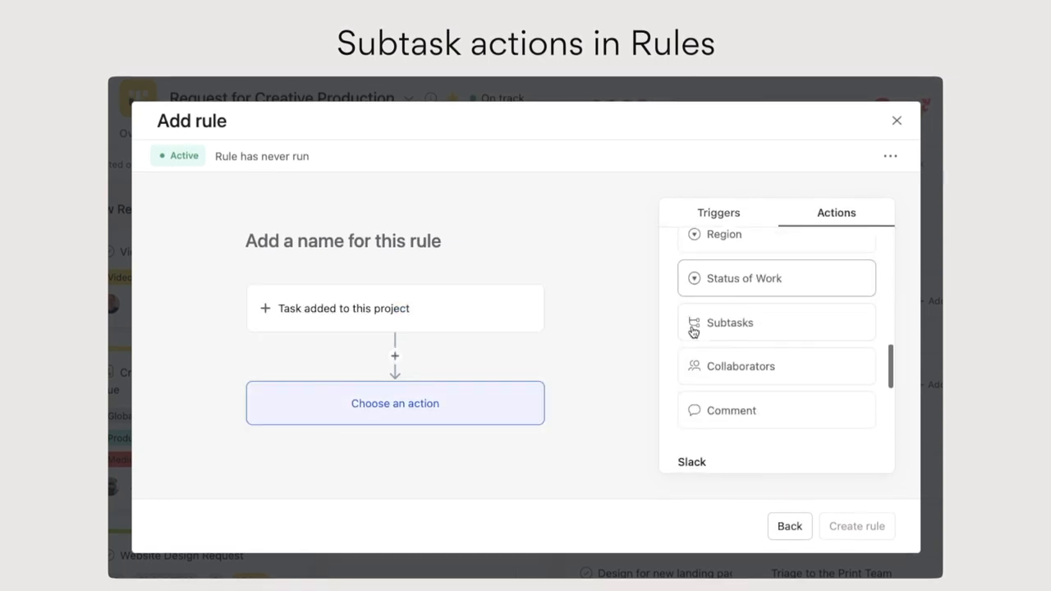
click(729, 322)
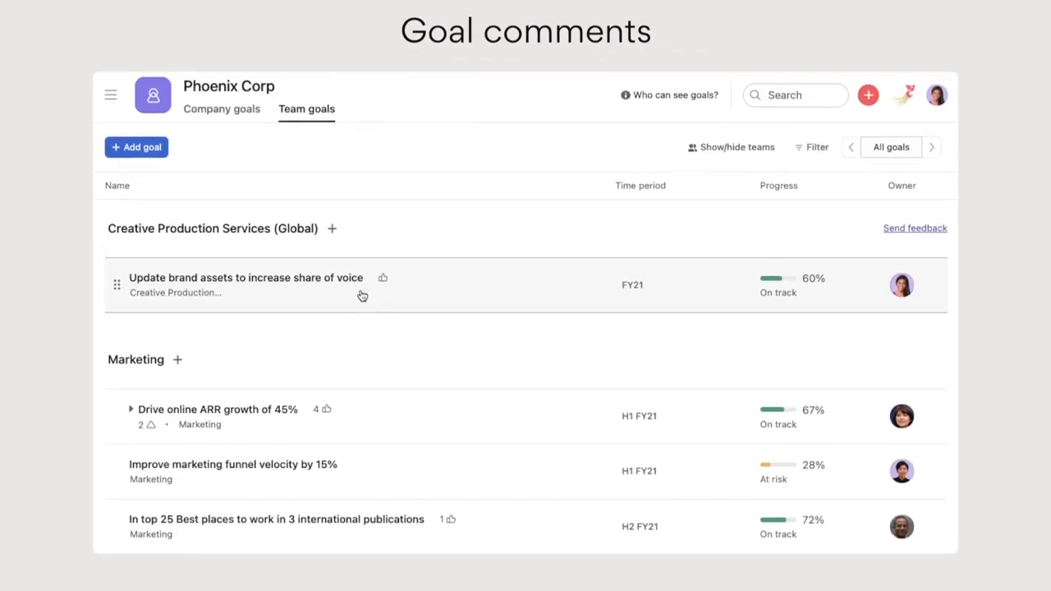
click(245, 277)
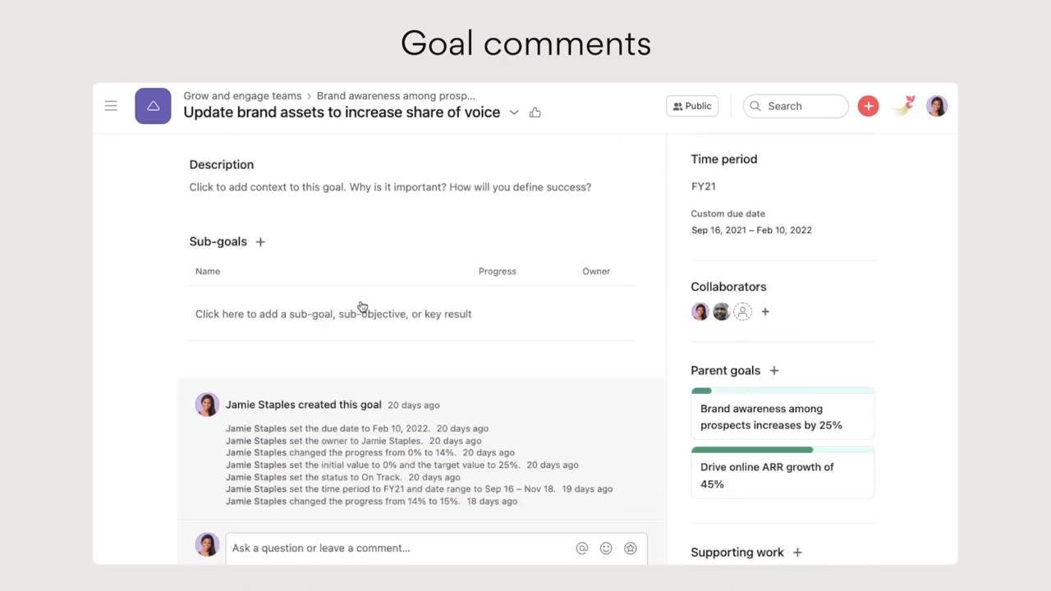
click(435, 549)
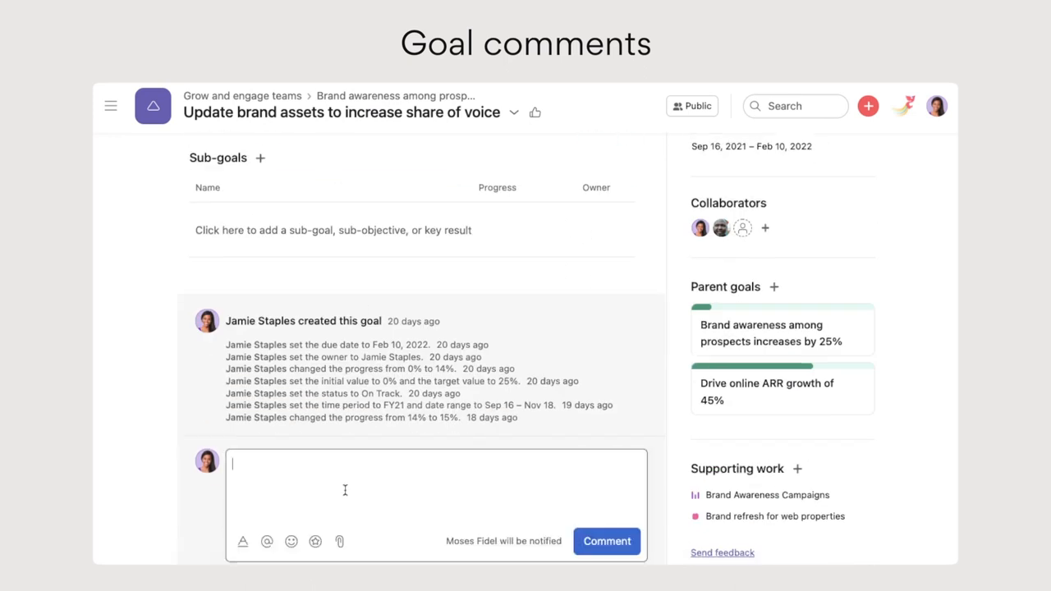
text(@Moses Fidel - Thanks for the)
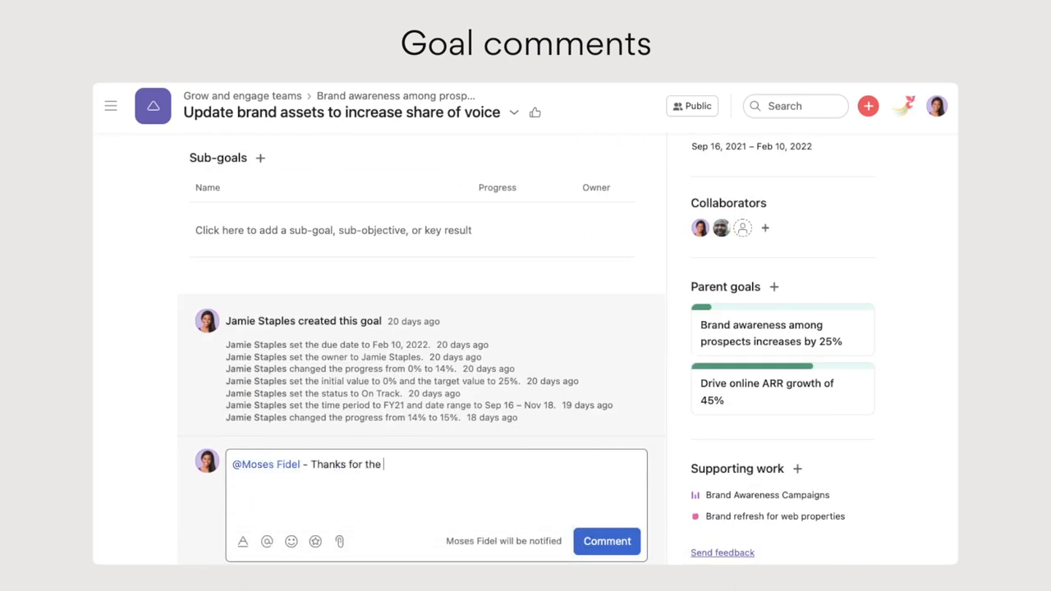
text(additional data!)
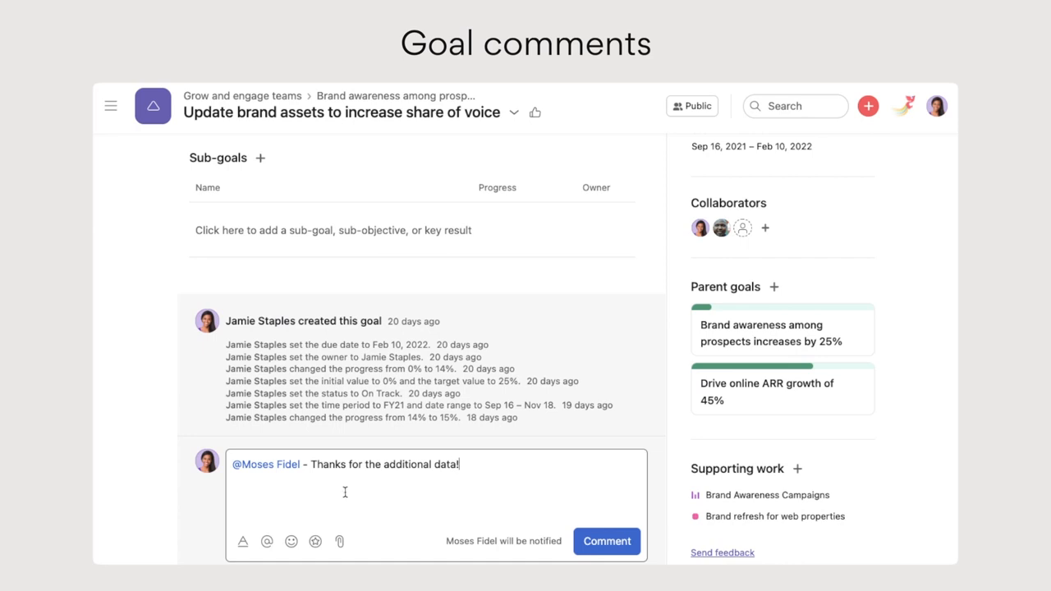
mouse_move(506, 541)
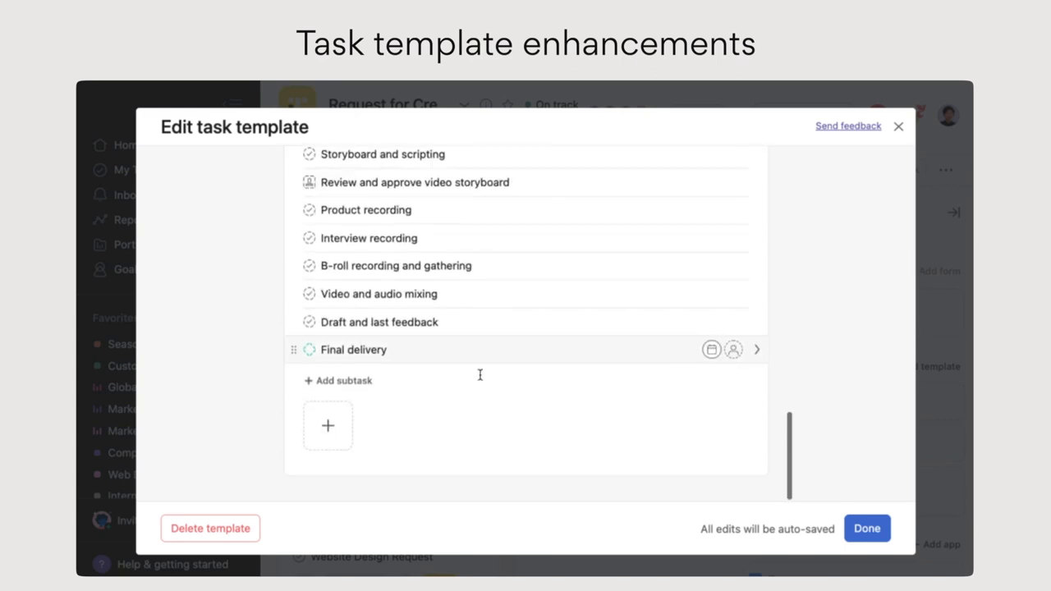
- Add an attachment below the video production subtasks to show the Attach a File sources
click(328, 424)
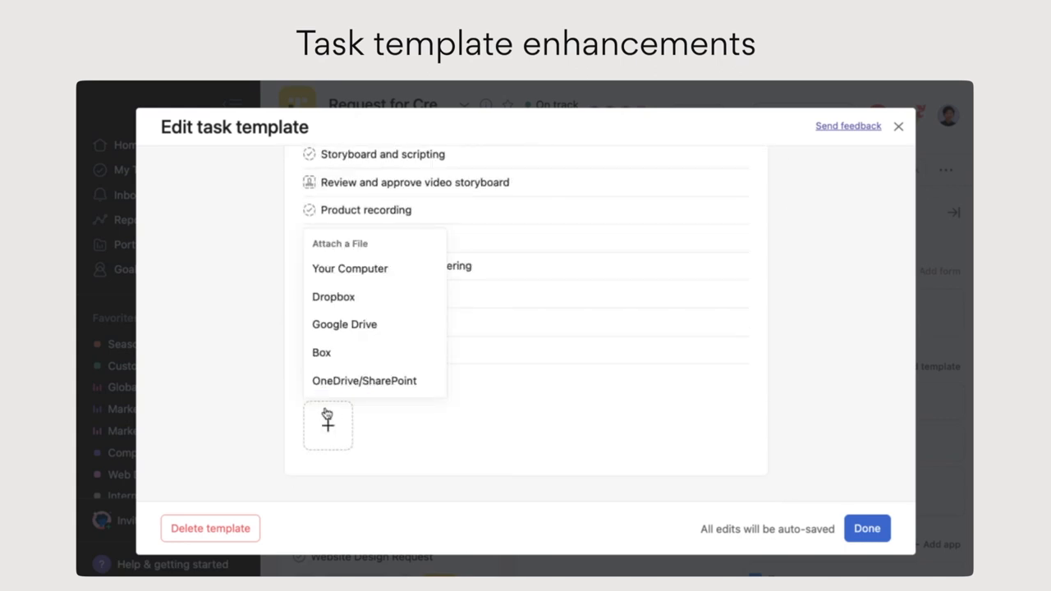